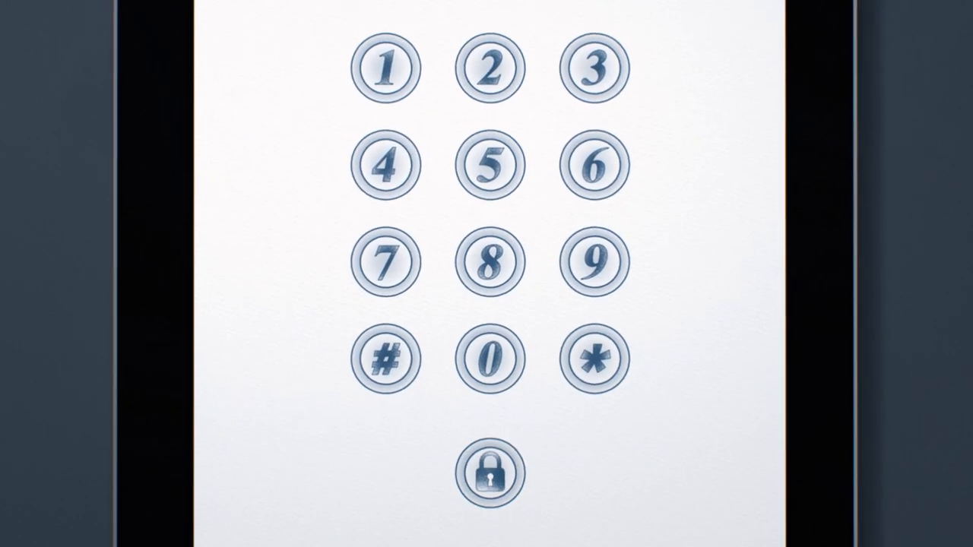
# Step: Enter the passcode on the tablet keypad to reach the 2014 journal page
pyautogui.click(488, 262)
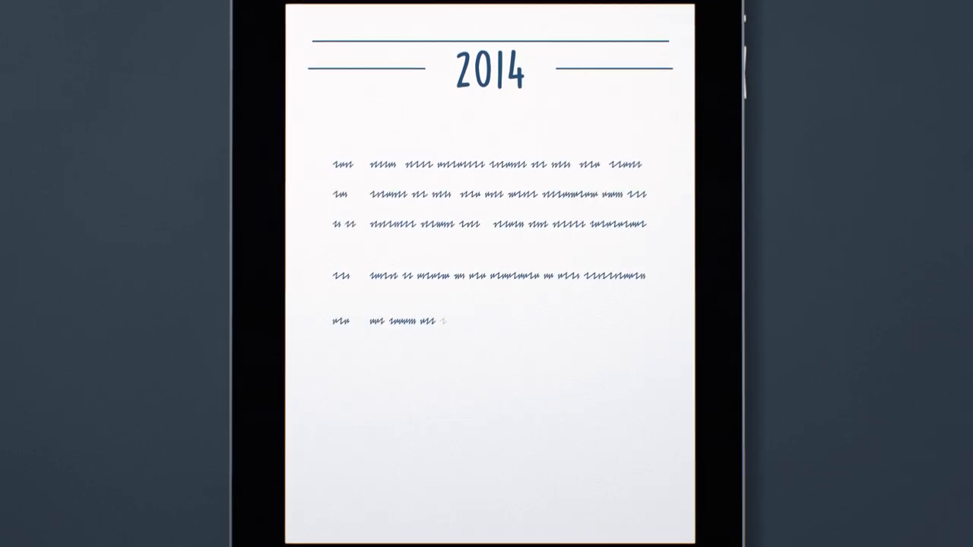
# Step: Scroll down and delete the closing lines of the 2014 entries
pyautogui.scroll(-3)
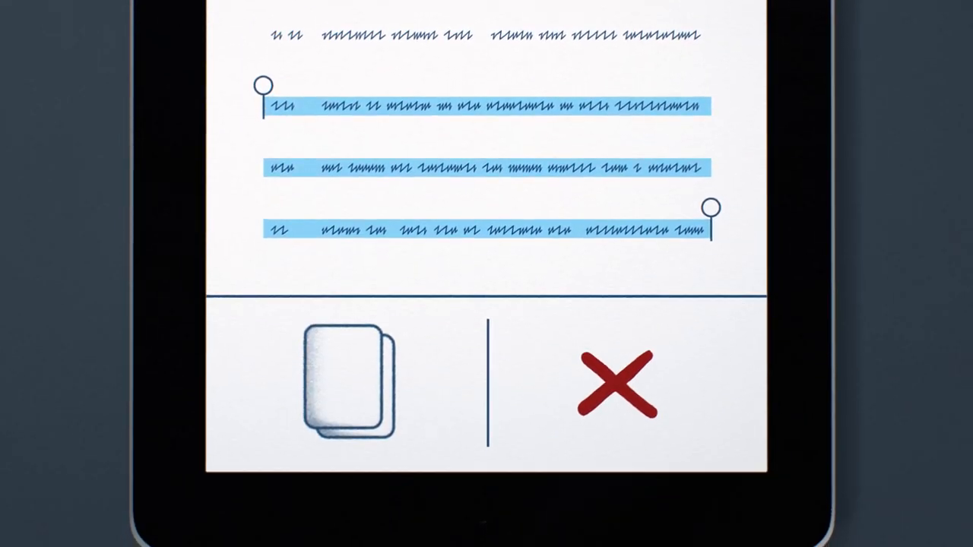
pyautogui.click(612, 392)
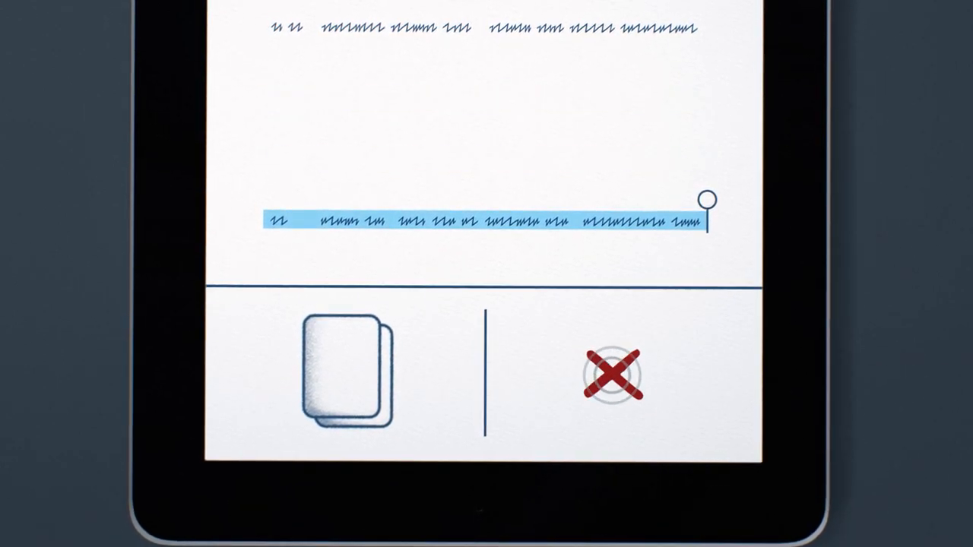